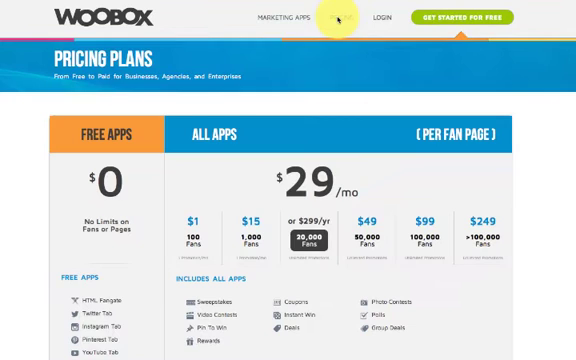
# Step: Scroll the Social Media For Business page and open its YouTube app tab
pyautogui.scroll(-3)
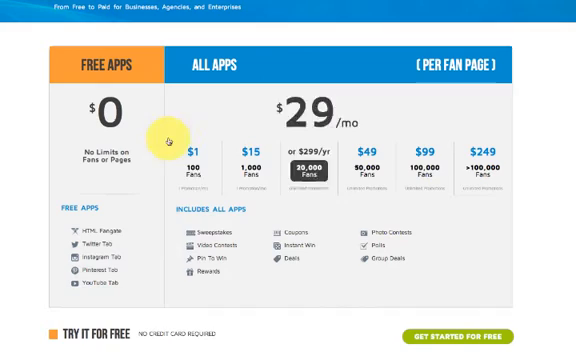
pyautogui.click(196, 160)
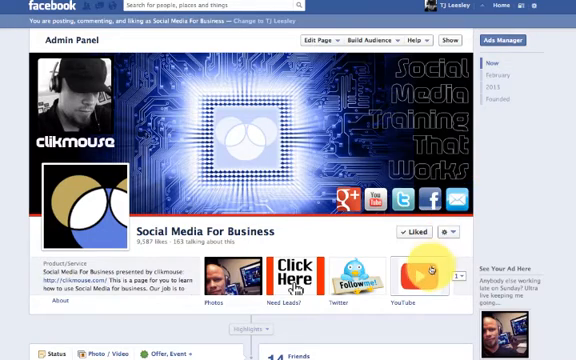
pyautogui.click(403, 278)
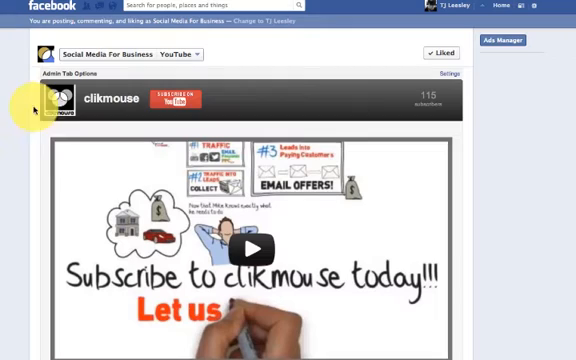
pyautogui.moveTo(360, 47)
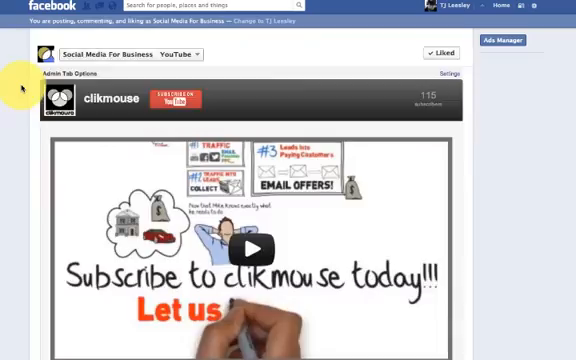
pyautogui.scroll(-3)
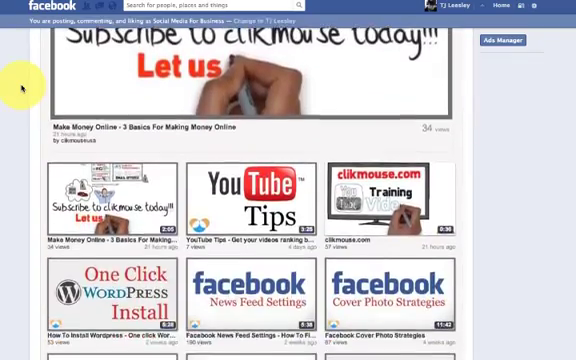
pyautogui.scroll(-3)
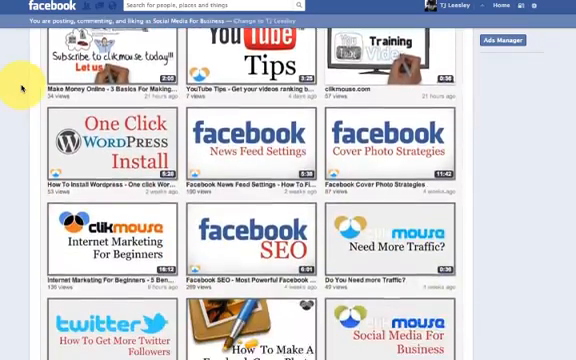
pyautogui.scroll(-3)
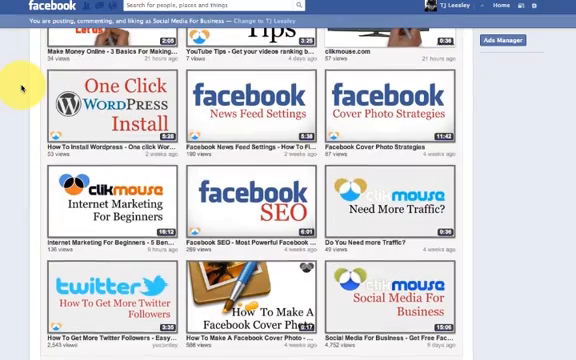
pyautogui.scroll(3)
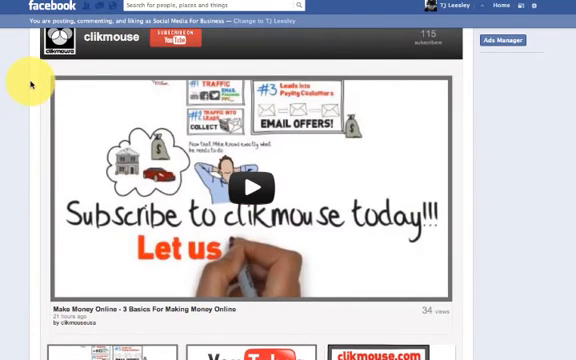
pyautogui.moveTo(392, 57)
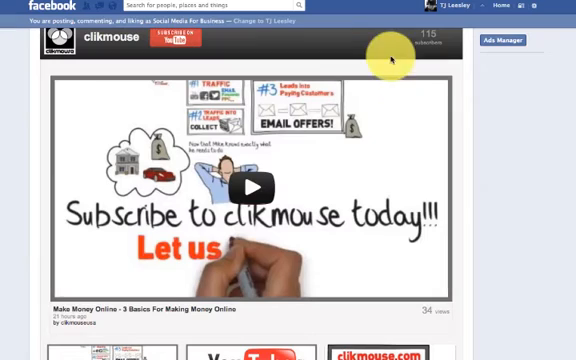
pyautogui.moveTo(25, 276)
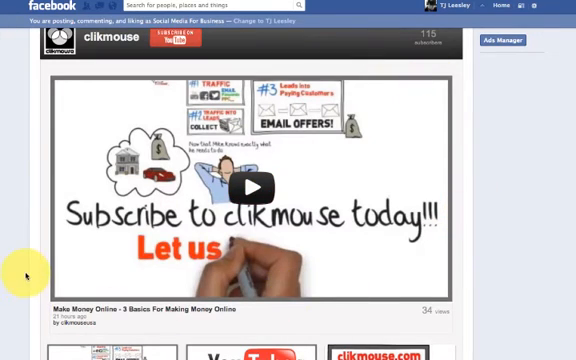
pyautogui.moveTo(293, 334)
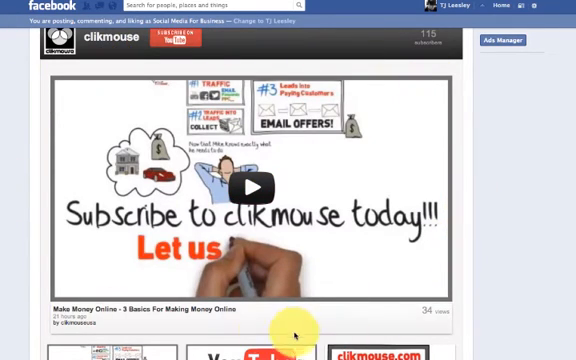
pyautogui.moveTo(330, 130)
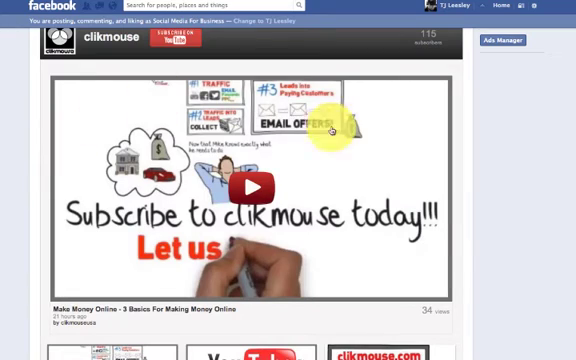
pyautogui.scroll(-3)
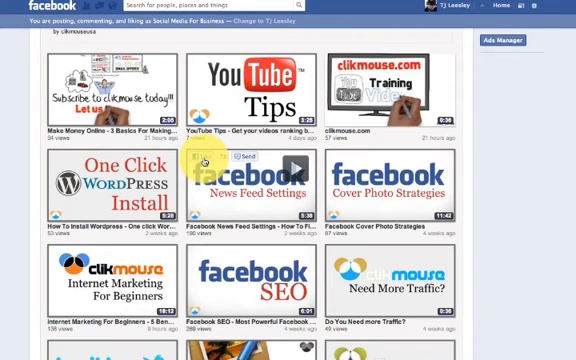
pyautogui.moveTo(205, 160)
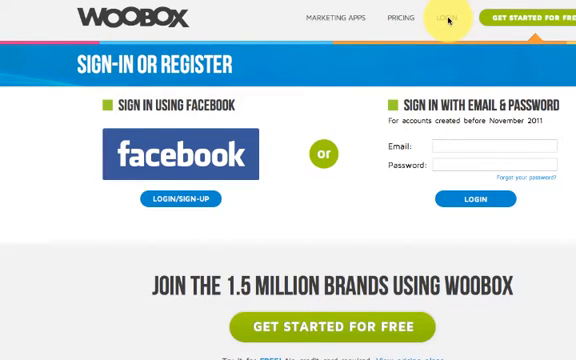
pyautogui.moveTo(302, 82)
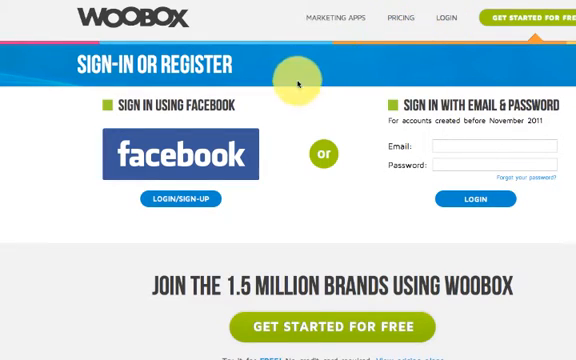
pyautogui.moveTo(178, 155)
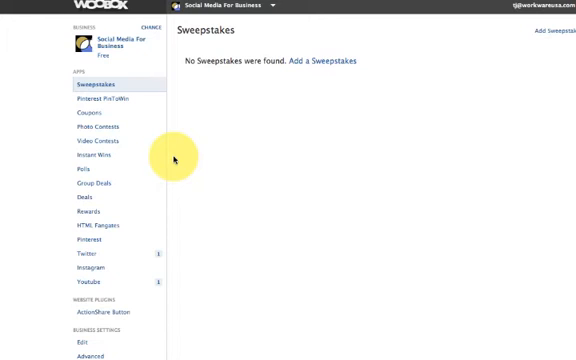
pyautogui.moveTo(190, 80)
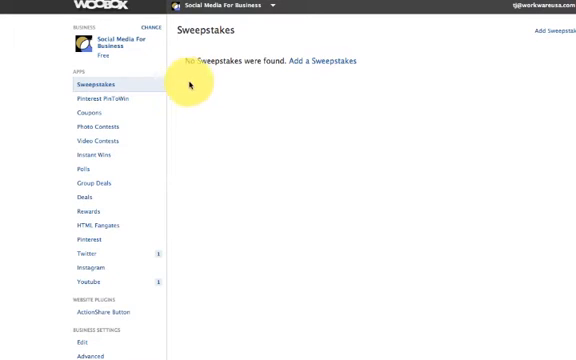
pyautogui.moveTo(15, 170)
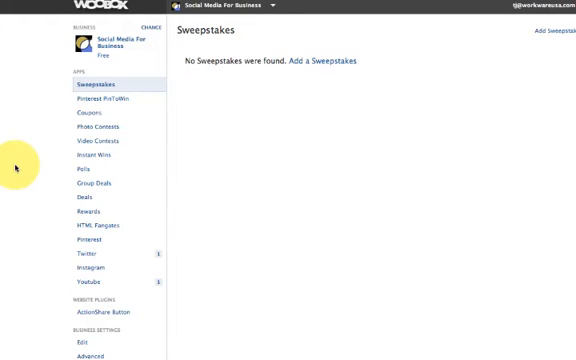
pyautogui.moveTo(170, 48)
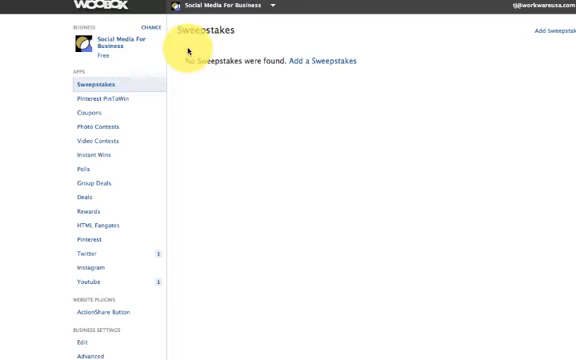
pyautogui.moveTo(65, 74)
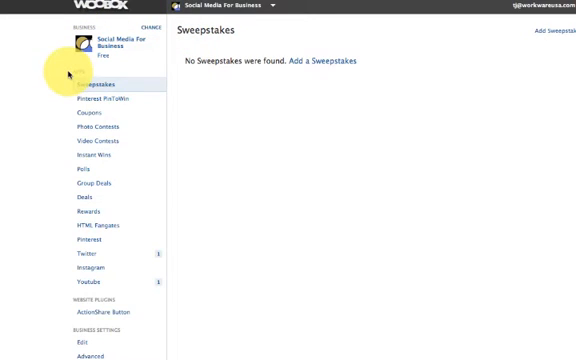
pyautogui.moveTo(85, 285)
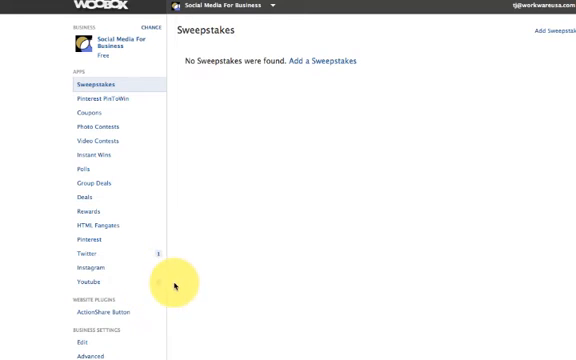
pyautogui.moveTo(157, 73)
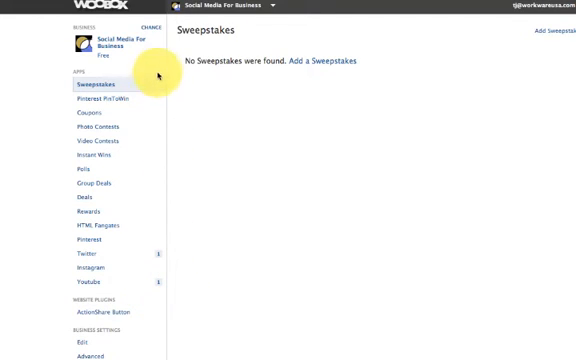
pyautogui.moveTo(145, 25)
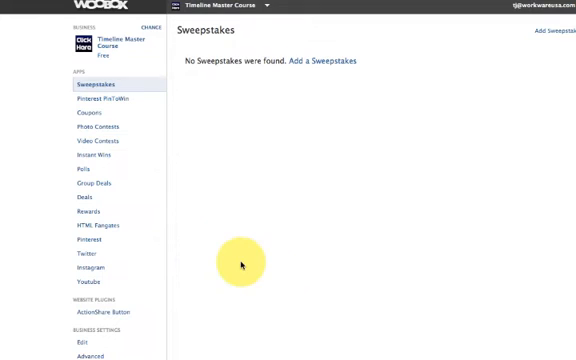
pyautogui.moveTo(140, 20)
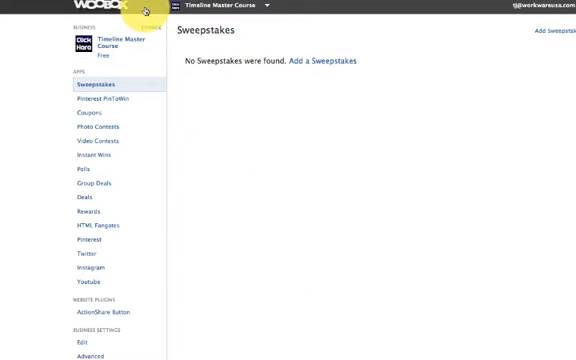
pyautogui.moveTo(62, 188)
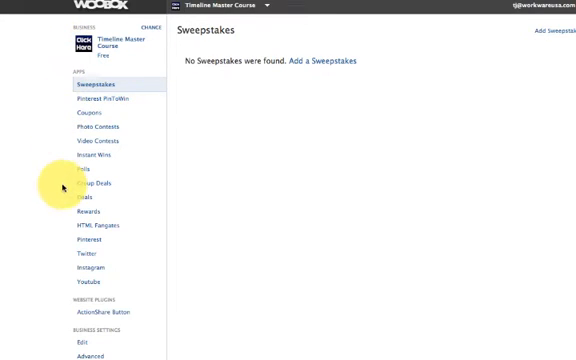
pyautogui.moveTo(163, 285)
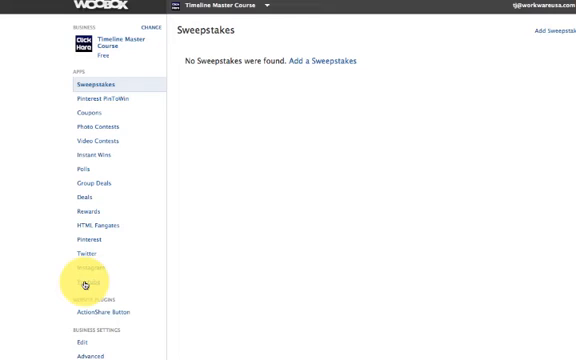
# Step: Add a YouTube tab for the Timeline Master Course page from Woobox's YouTube apps list
pyautogui.click(89, 288)
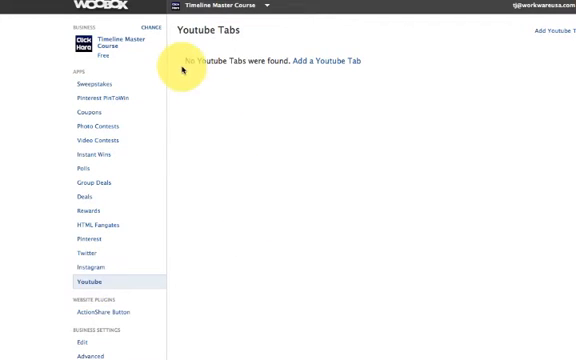
pyautogui.moveTo(310, 63)
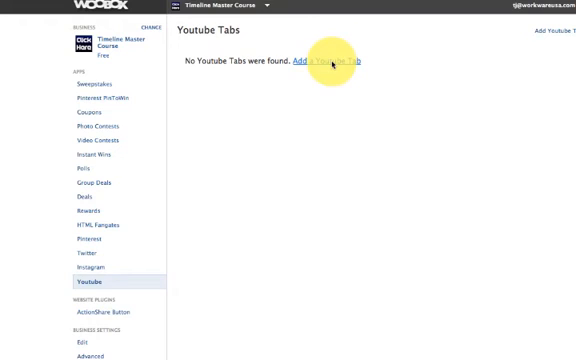
pyautogui.click(326, 61)
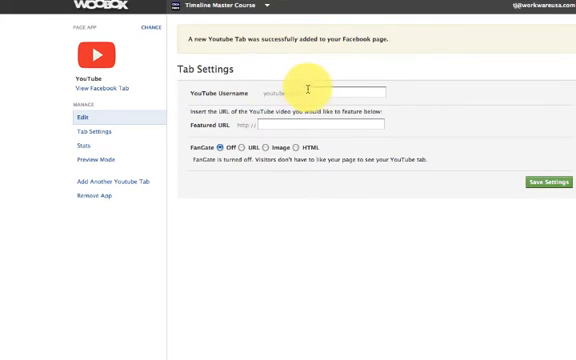
# Step: Enter channel username clikmouseusa and the featured video URL, then save the settings
pyautogui.click(335, 91)
pyautogui.write('clikmouseusa')
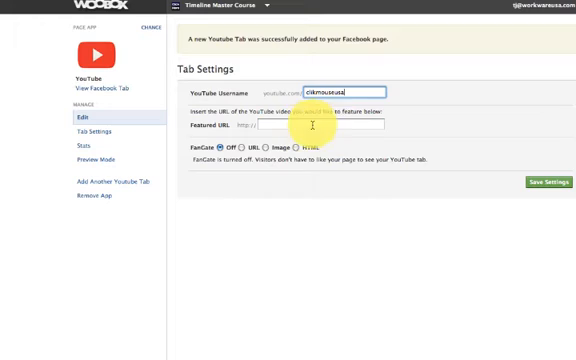
pyautogui.moveTo(30, 262)
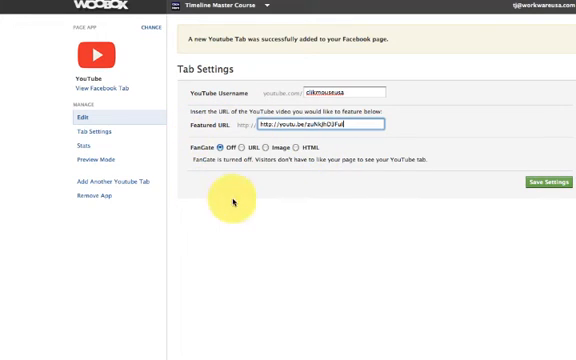
pyautogui.moveTo(412, 157)
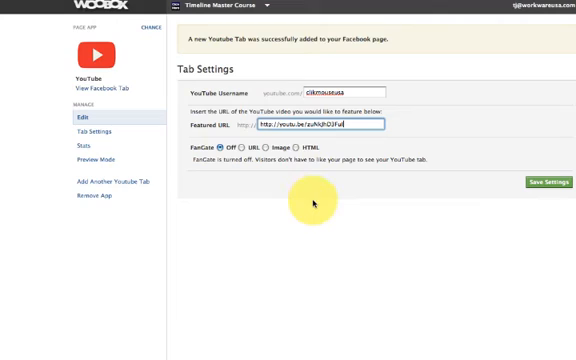
pyautogui.moveTo(465, 180)
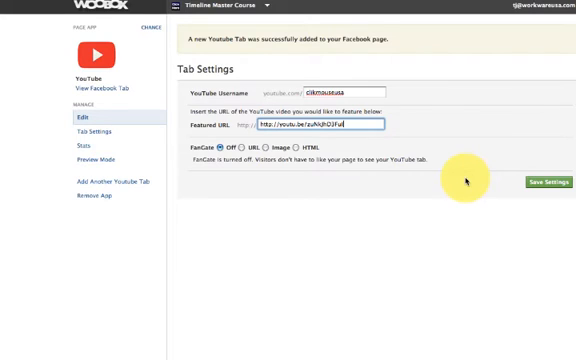
pyautogui.click(543, 183)
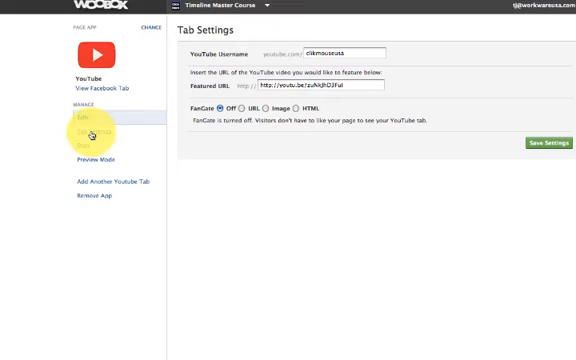
# Step: Open Tab Settings to show the tab image and 'YouTube' tab name
pyautogui.click(91, 132)
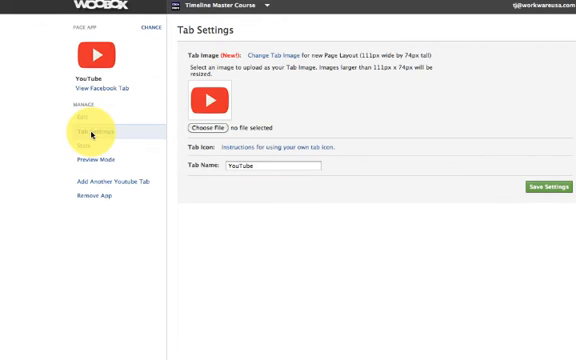
pyautogui.moveTo(258, 90)
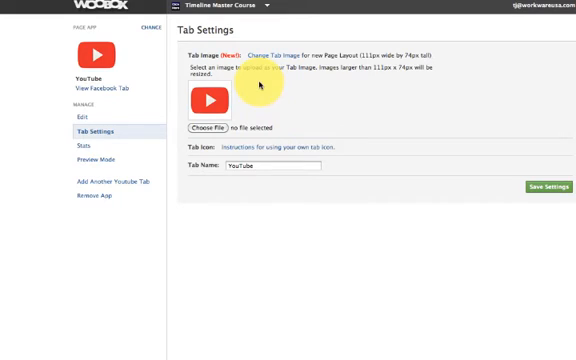
pyautogui.moveTo(255, 20)
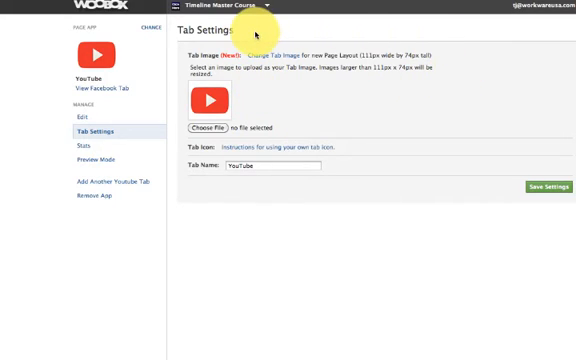
pyautogui.moveTo(228, 50)
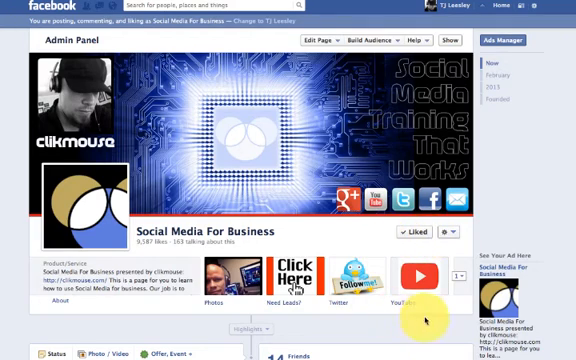
pyautogui.moveTo(430, 303)
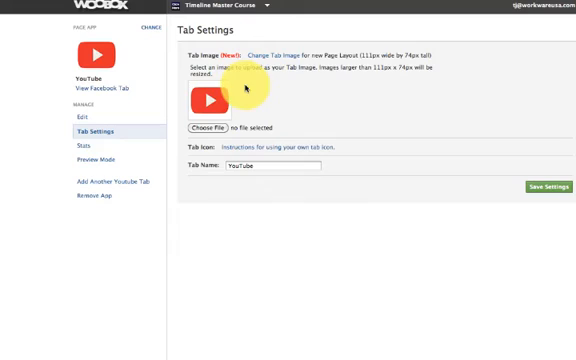
pyautogui.moveTo(365, 63)
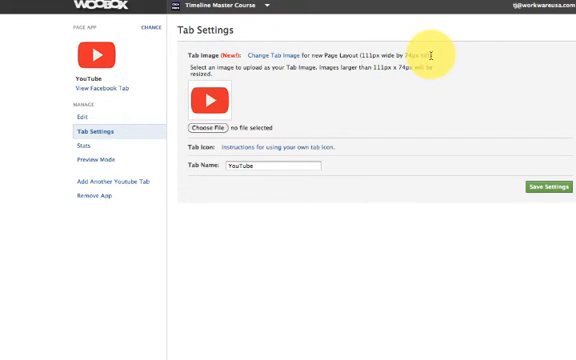
pyautogui.moveTo(432, 55)
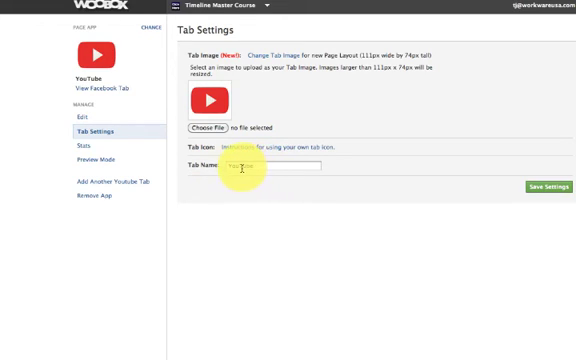
# Step: Re-enter 'YouTube' as the tab name, keeping the default tab image
pyautogui.write('YouTube')
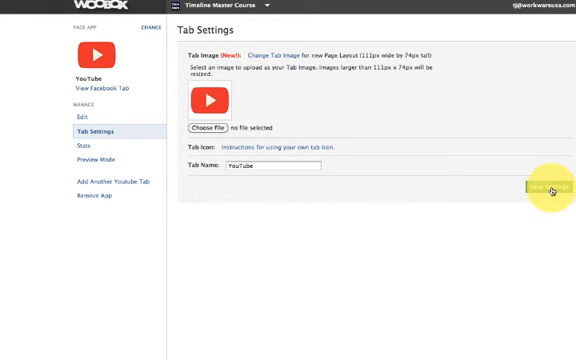
pyautogui.moveTo(60, 150)
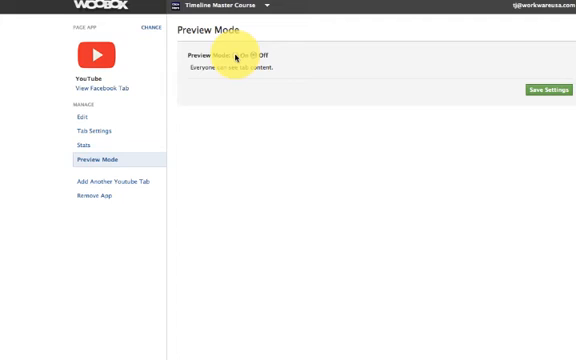
# Step: Toggle Preview Mode on, then set it back to Off for all viewers
pyautogui.click(232, 55)
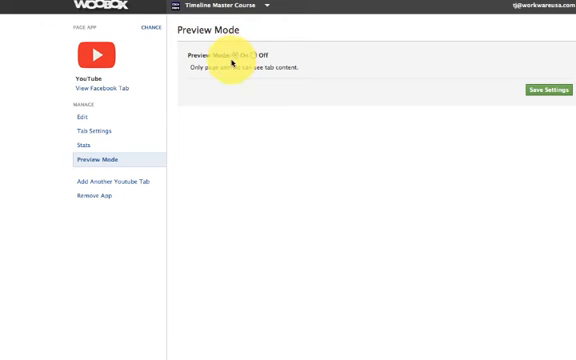
pyautogui.click(246, 57)
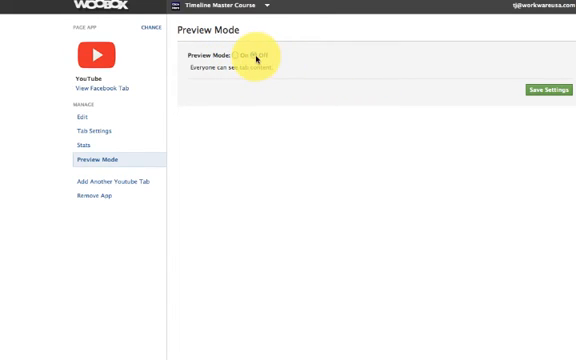
pyautogui.click(256, 56)
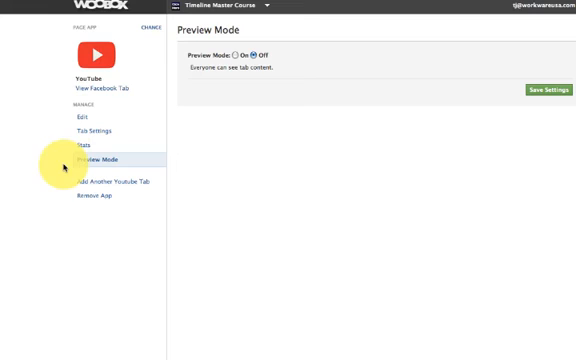
pyautogui.moveTo(100, 182)
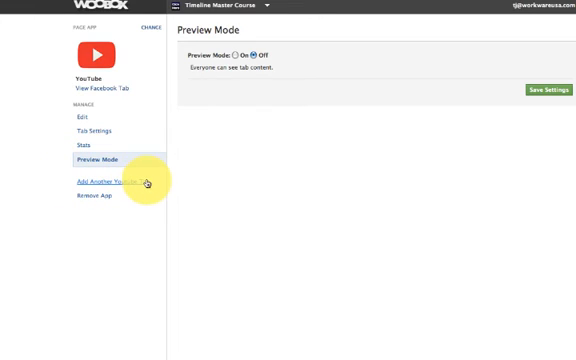
pyautogui.moveTo(105, 183)
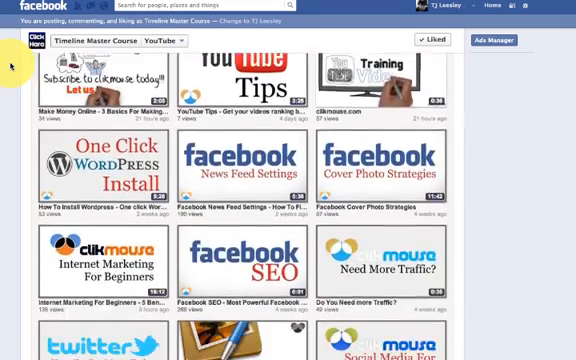
# Step: Return to Timeline Master Course's YouTube tab and scroll through clikmouse's video grid
pyautogui.click(105, 75)
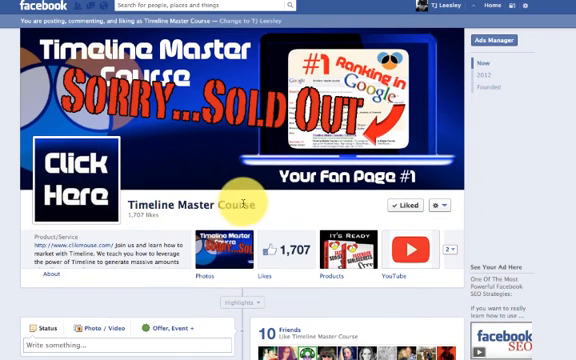
pyautogui.moveTo(405, 243)
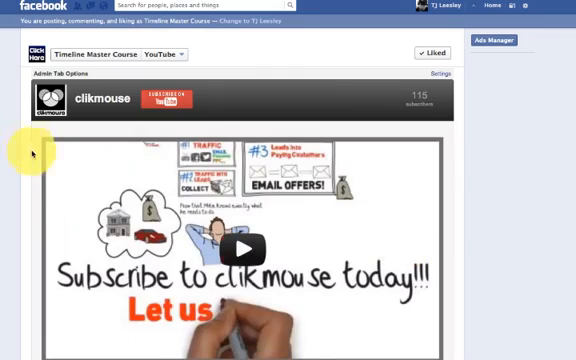
pyautogui.scroll(-3)
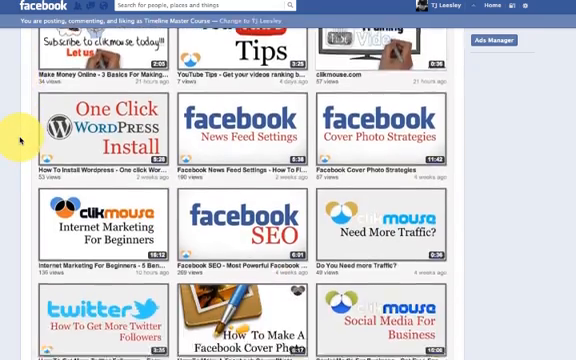